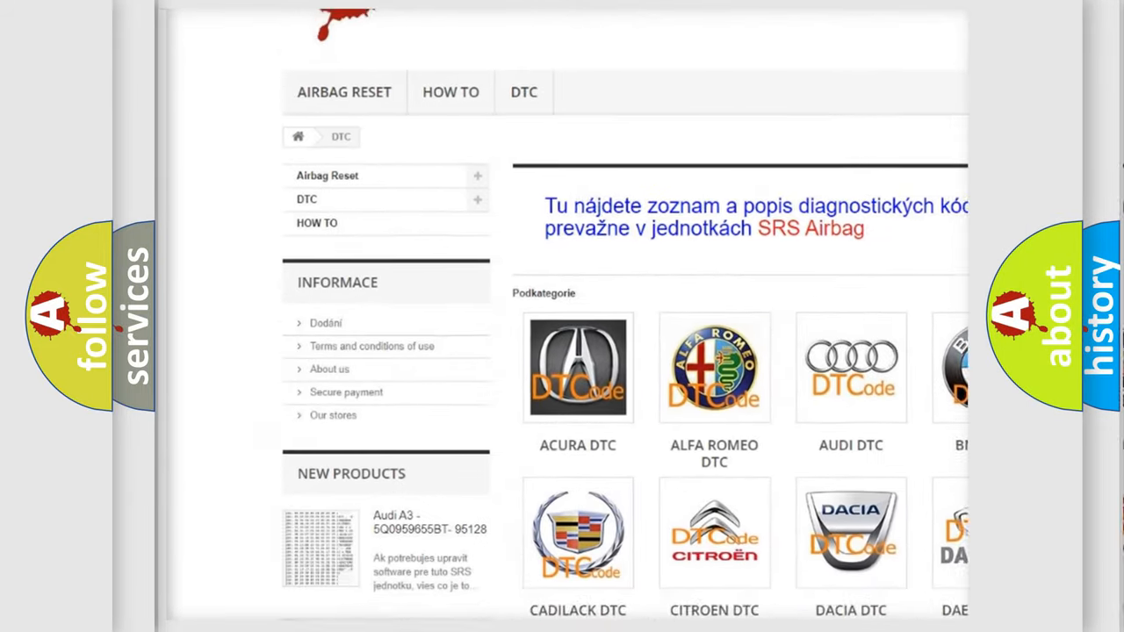
Step: Scroll down past the car-brand logos to the table of B-series diagnostic codes
{"action": "scroll", "scroll_direction": "down", "scroll_amount": 3}
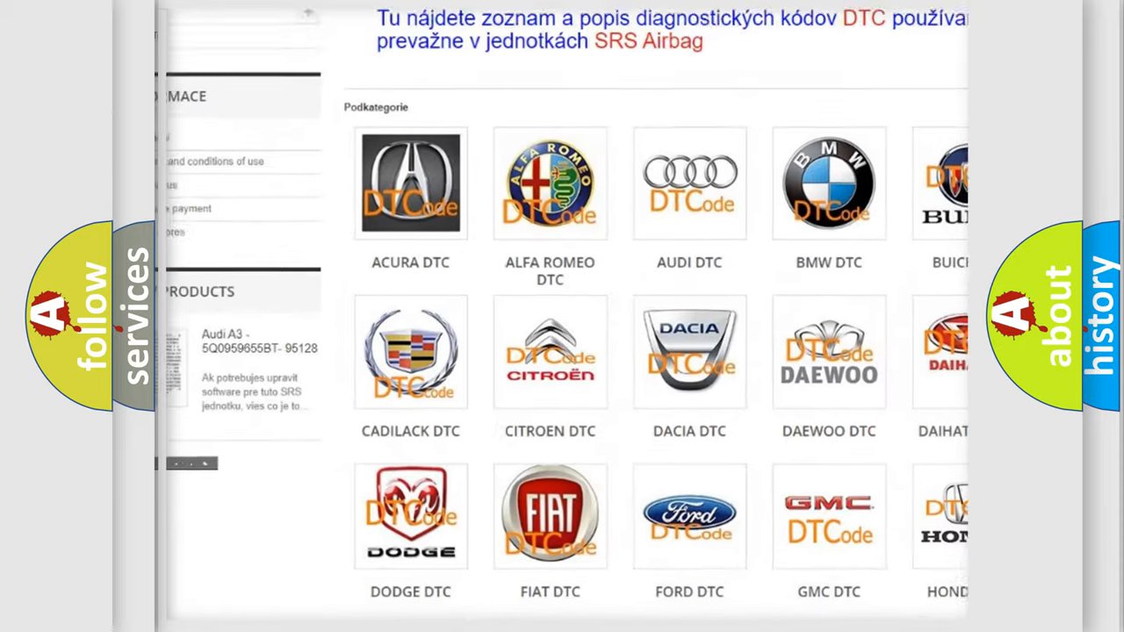
{"action": "scroll", "scroll_direction": "down", "scroll_amount": 3}
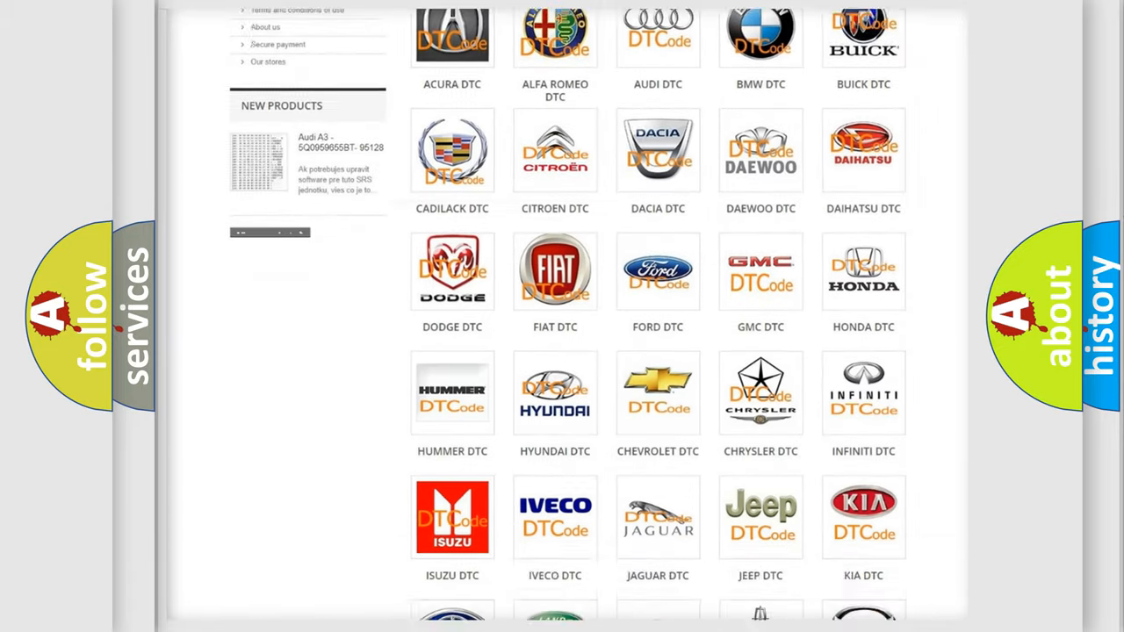
{"action": "scroll", "scroll_direction": "down", "scroll_amount": 3}
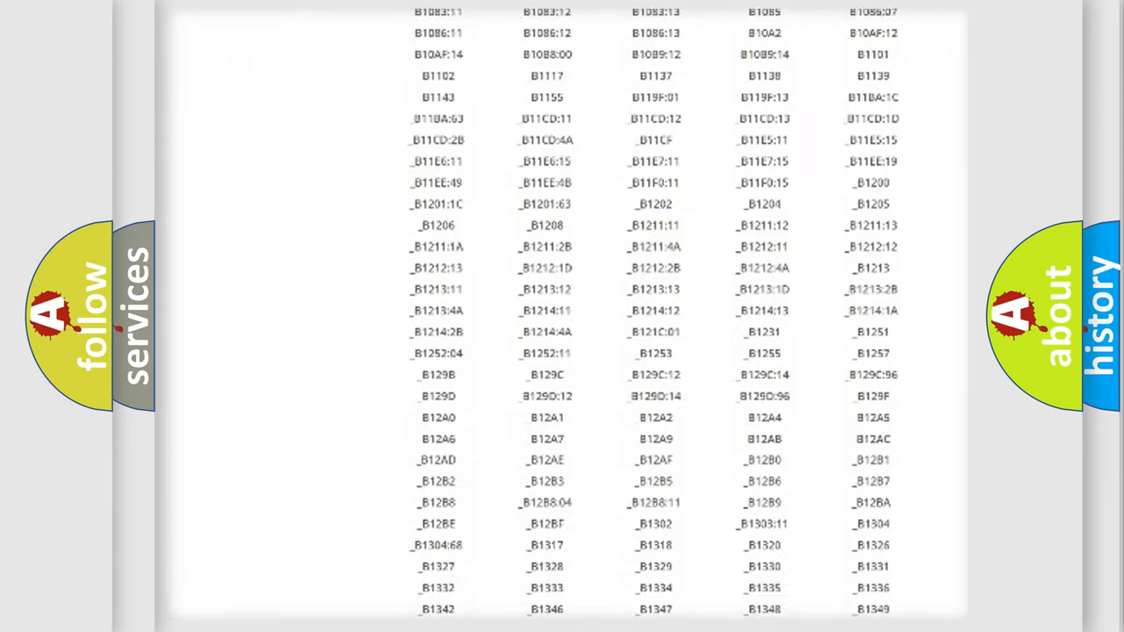
{"action": "scroll", "scroll_direction": "down", "scroll_amount": 3}
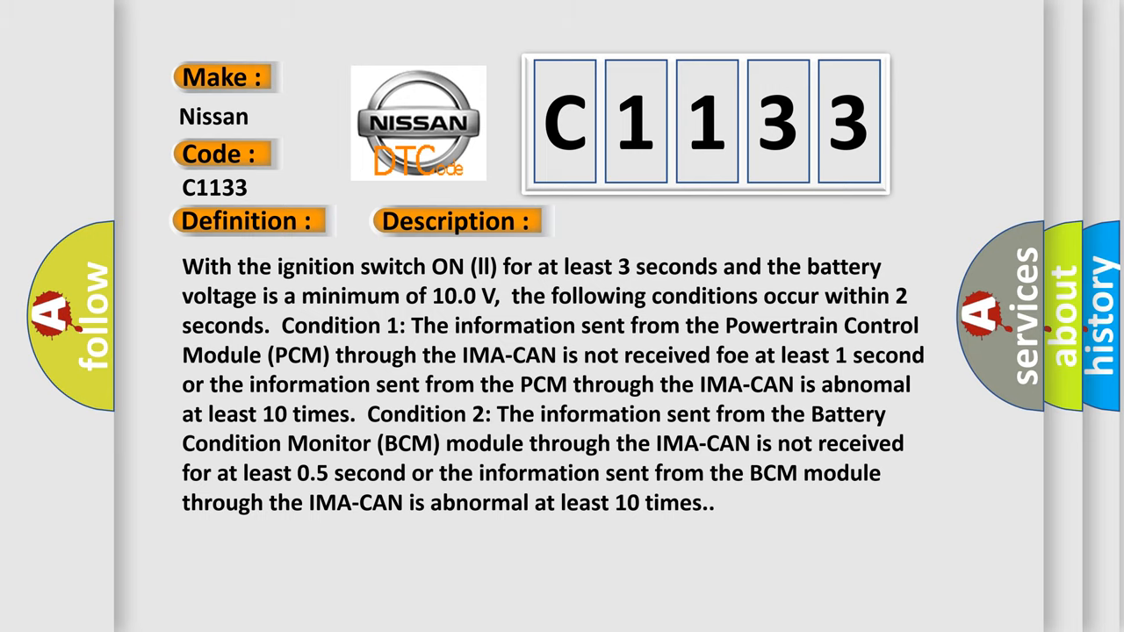
Step: Advance to the Cause slide listing poor BCM connections, open/short circuits, faulty compressor driver and outdated software
{"action": "left_click", "coordinate": [643, 222]}
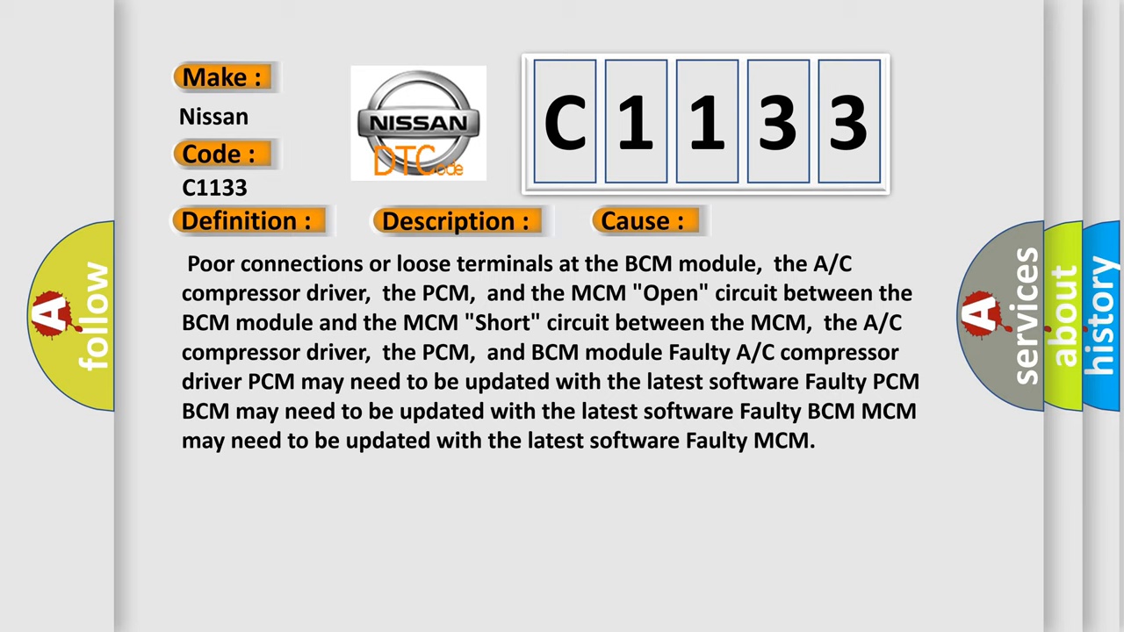